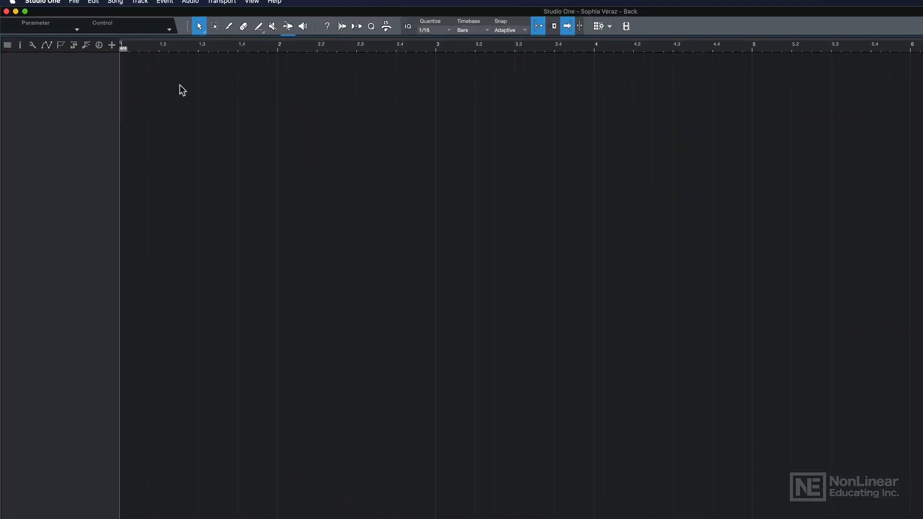
- Import the multitrack audio files into the empty song via Song > Import File
{"action": "left_click", "coordinate": [144, 6]}
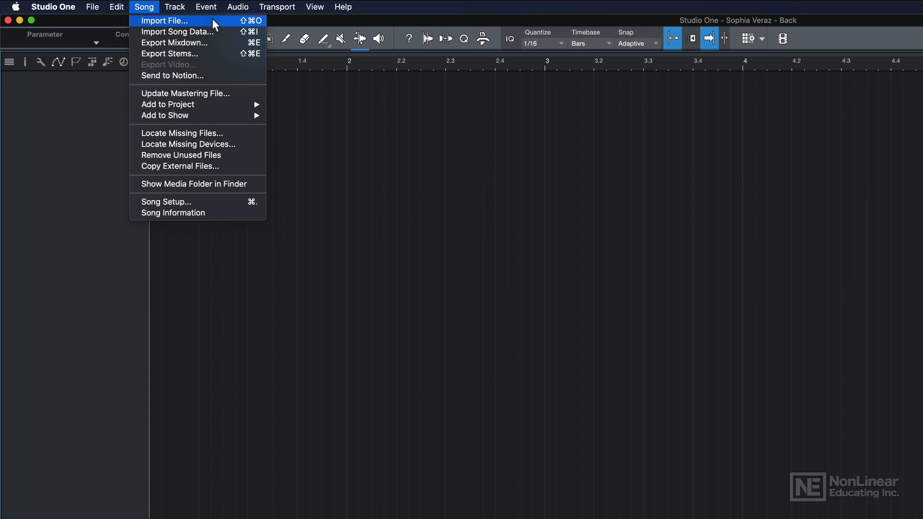
{"action": "left_click", "coordinate": [164, 20]}
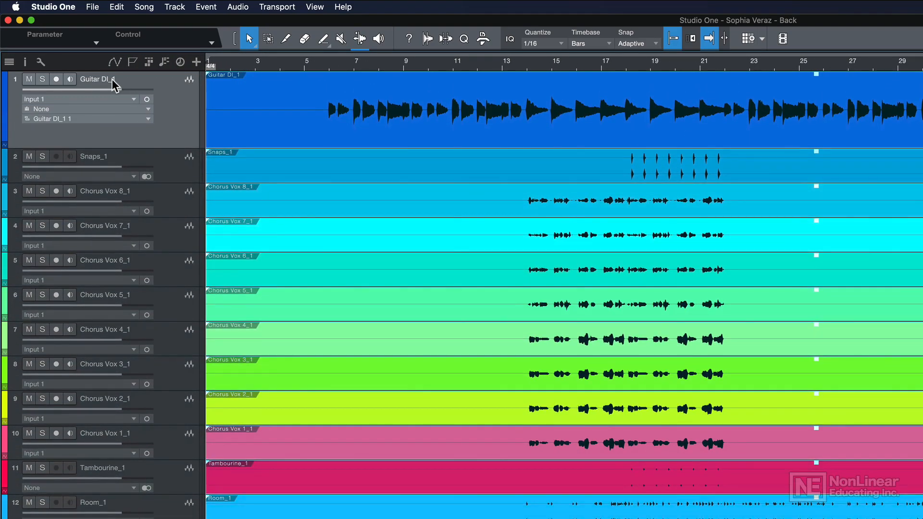
- Rename the Guitar DI_1 track to a clean name
{"action": "double_click", "coordinate": [96, 79]}
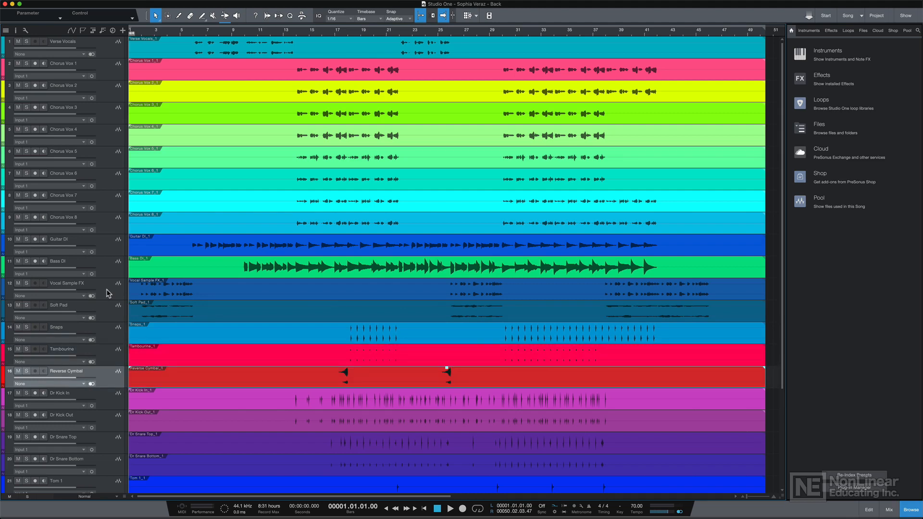
- Pack the drum tracks into a folder named DRUMS and give it a pink color
{"action": "scroll", "scroll_direction": "down", "scroll_amount": 3}
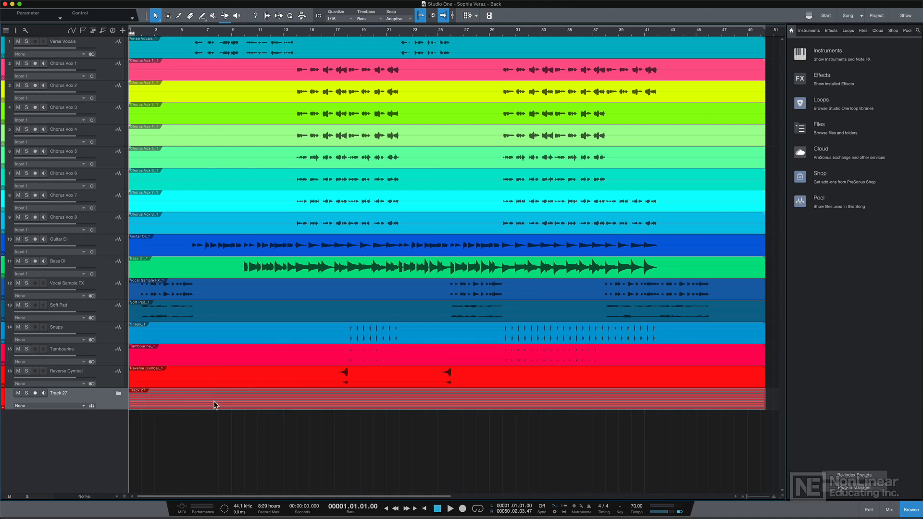
{"action": "mouse_move", "coordinate": [201, 406]}
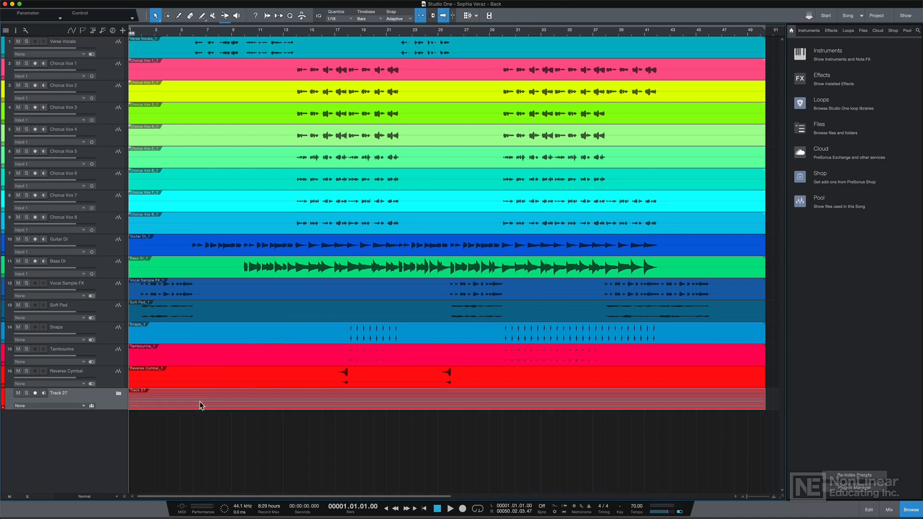
{"action": "scroll", "scroll_direction": "down", "scroll_amount": 3}
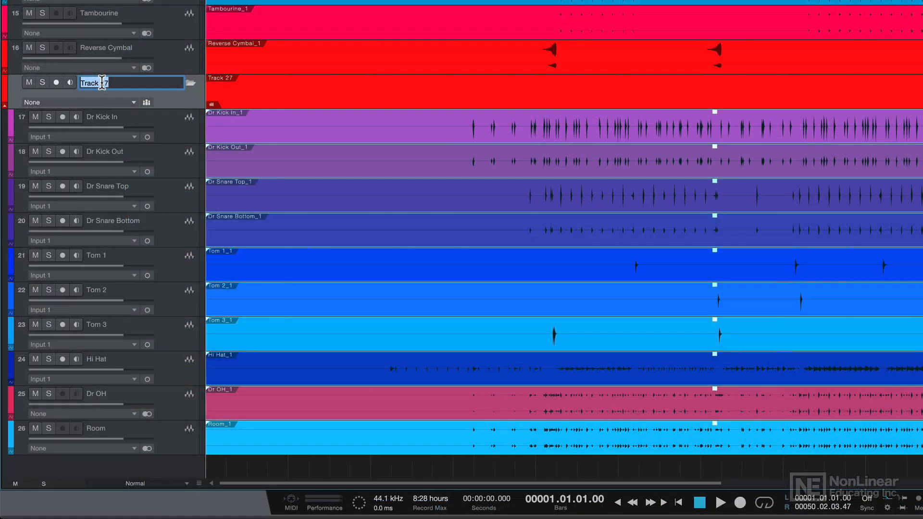
{"action": "type", "text": "DRUMS"}
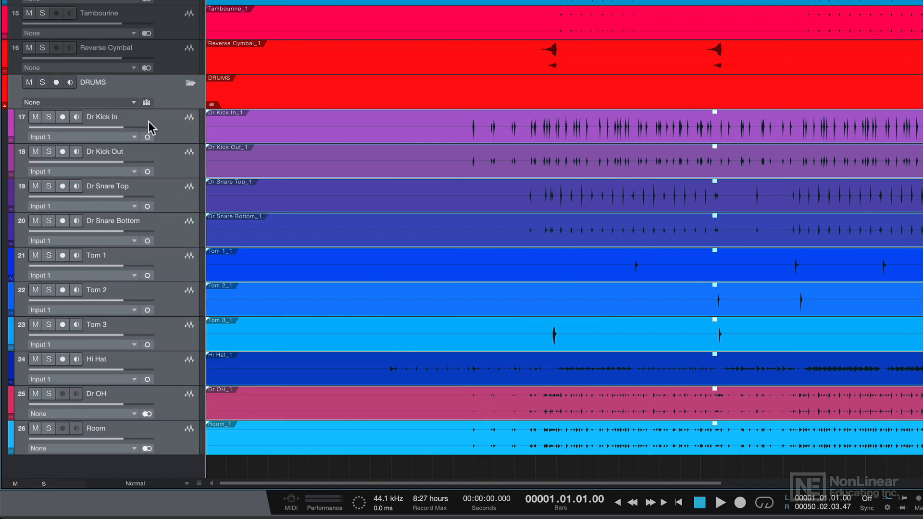
{"action": "mouse_move", "coordinate": [8, 97]}
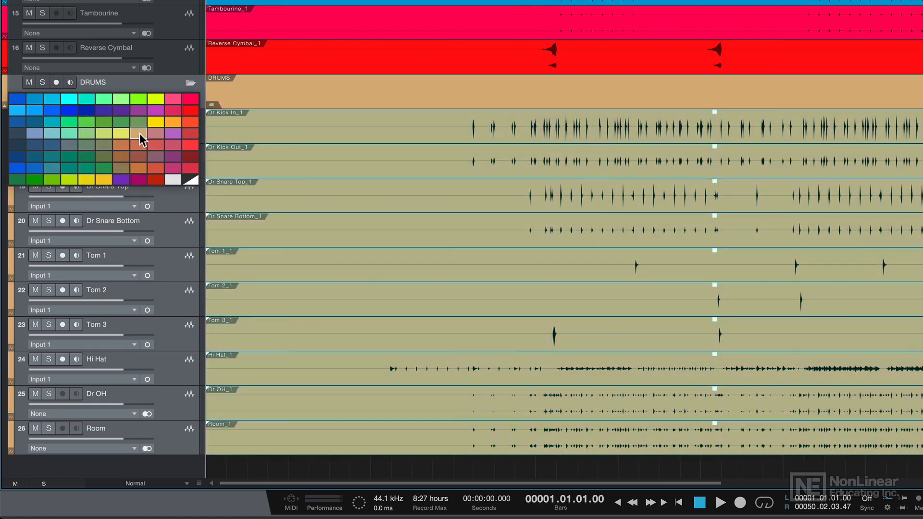
{"action": "left_click", "coordinate": [175, 101]}
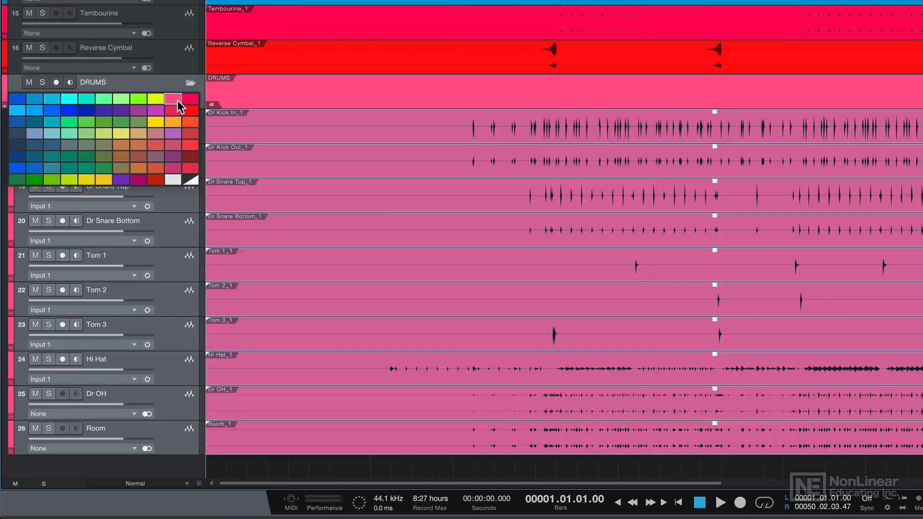
{"action": "left_click", "coordinate": [17, 98]}
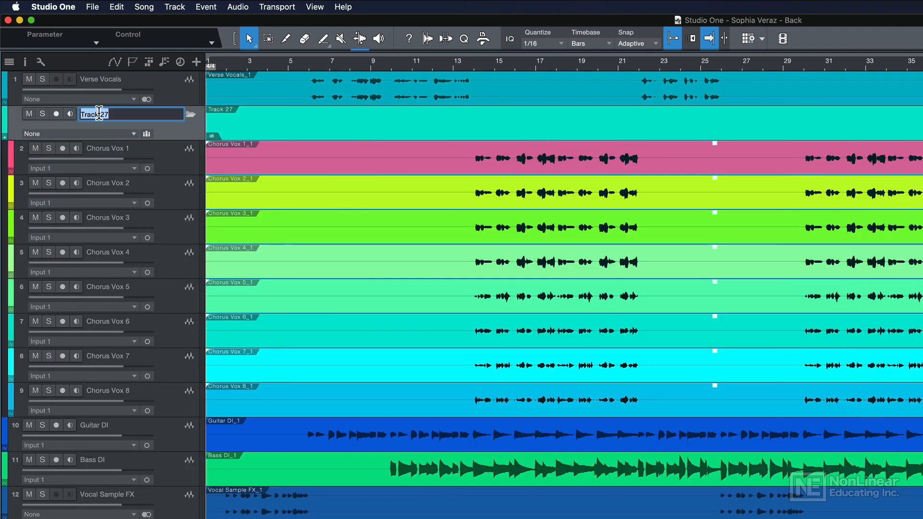
- Name the chorus vocal folder CHORUS VOCALS and give it a green color
{"action": "type", "text": "CHORUS VOCALS"}
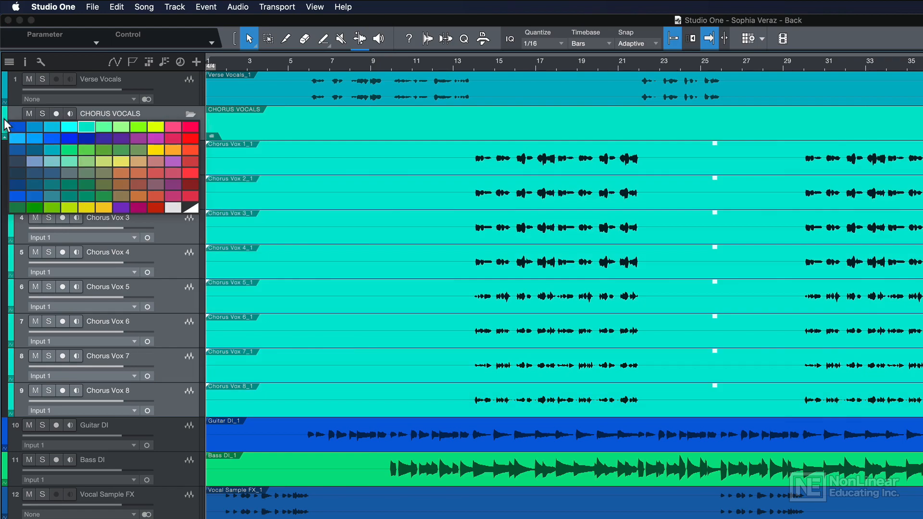
{"action": "left_click", "coordinate": [103, 128]}
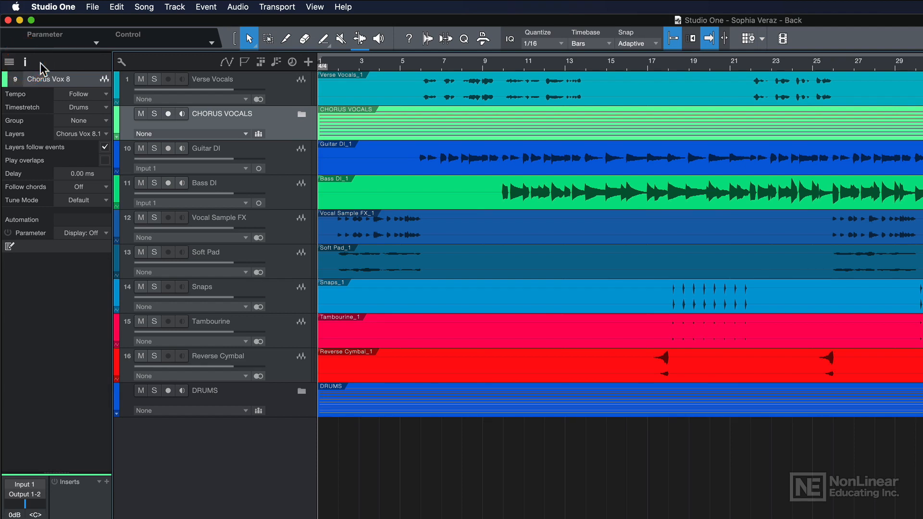
- Show track settings in the Inspector and select the DRUMS folder track
{"action": "left_click", "coordinate": [212, 79]}
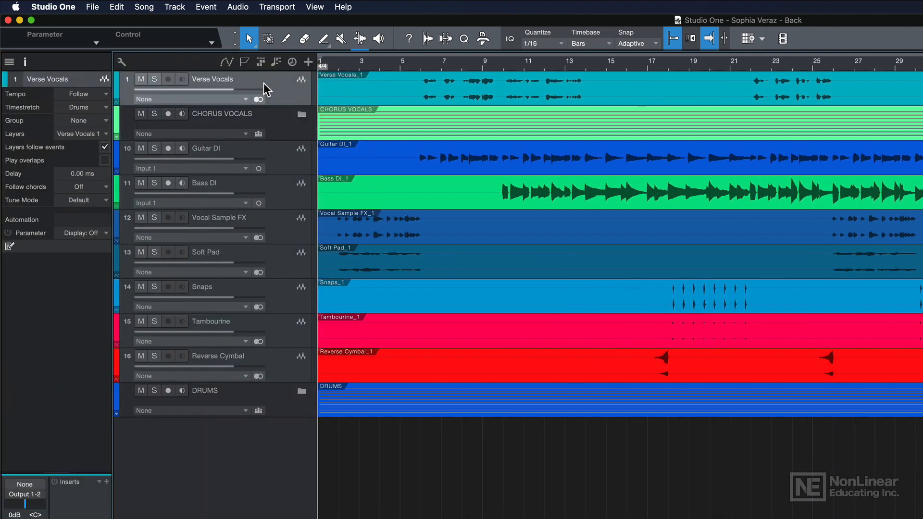
{"action": "mouse_move", "coordinate": [268, 93]}
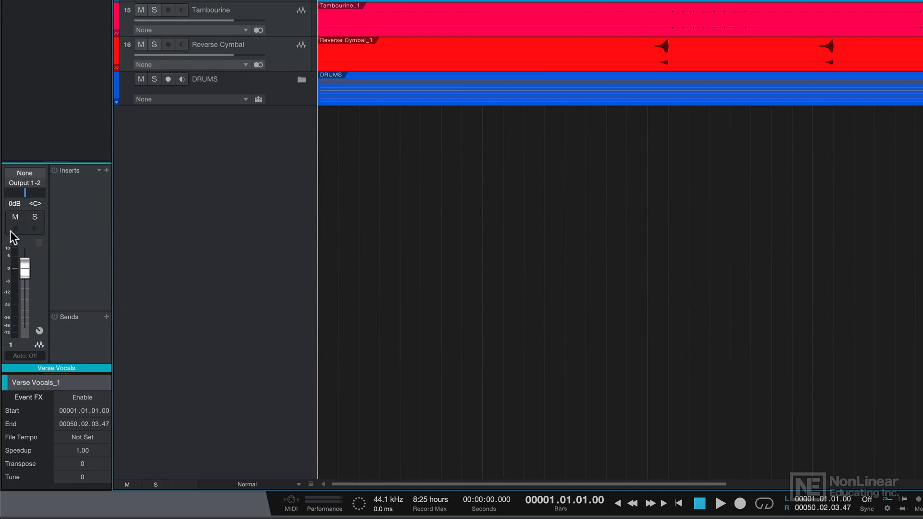
{"action": "mouse_move", "coordinate": [24, 232]}
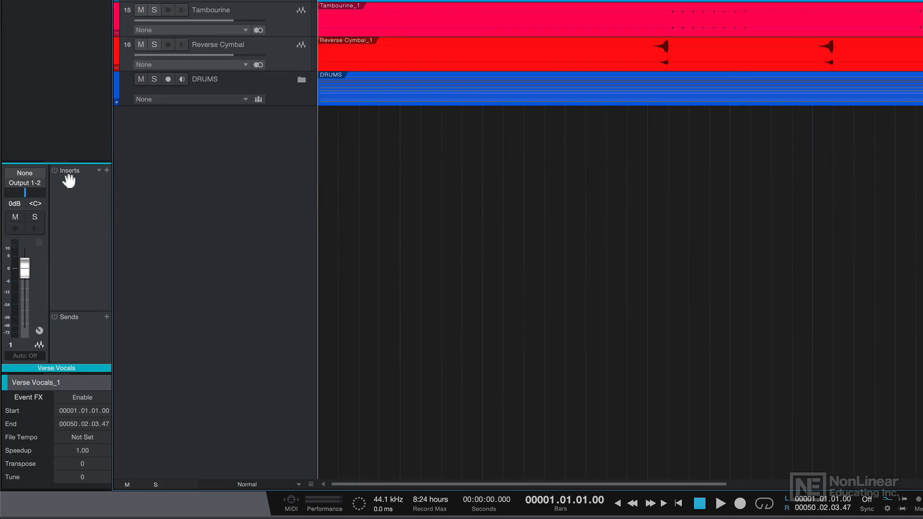
{"action": "mouse_move", "coordinate": [75, 321]}
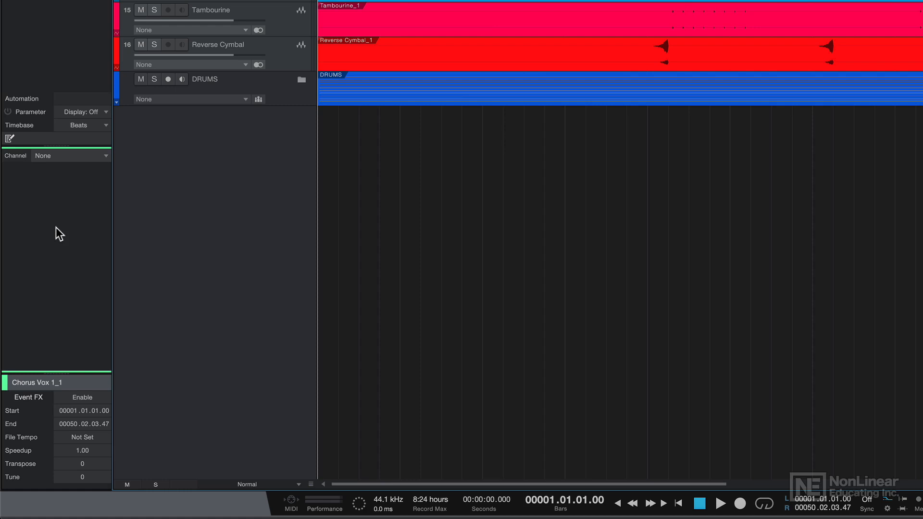
{"action": "left_click", "coordinate": [205, 79]}
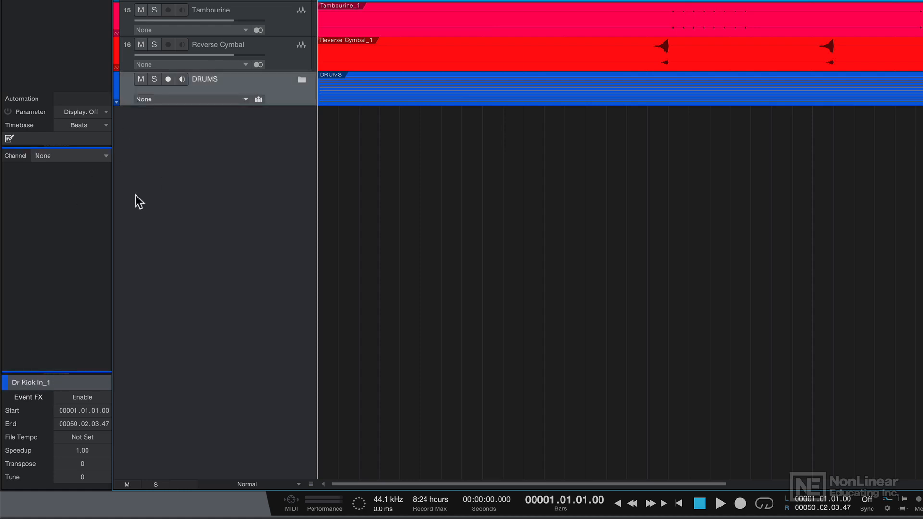
{"action": "mouse_move", "coordinate": [76, 196]}
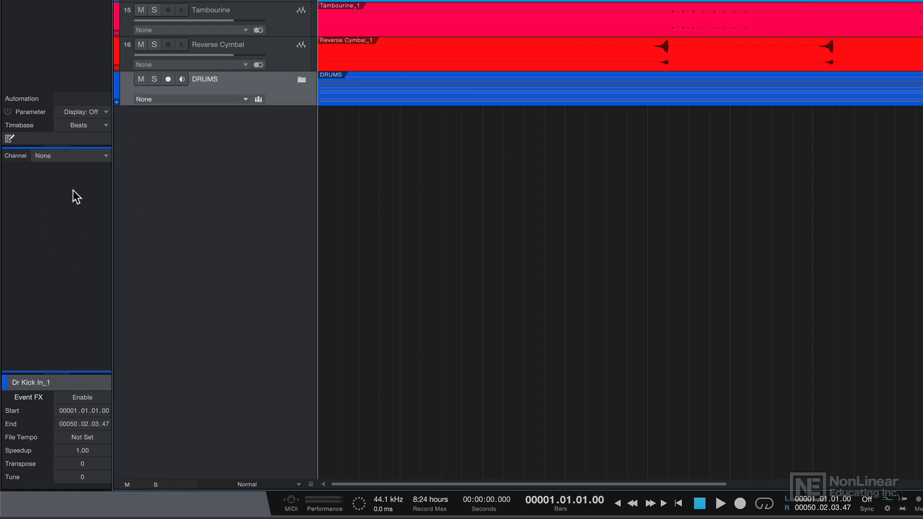
{"action": "mouse_move", "coordinate": [137, 199]}
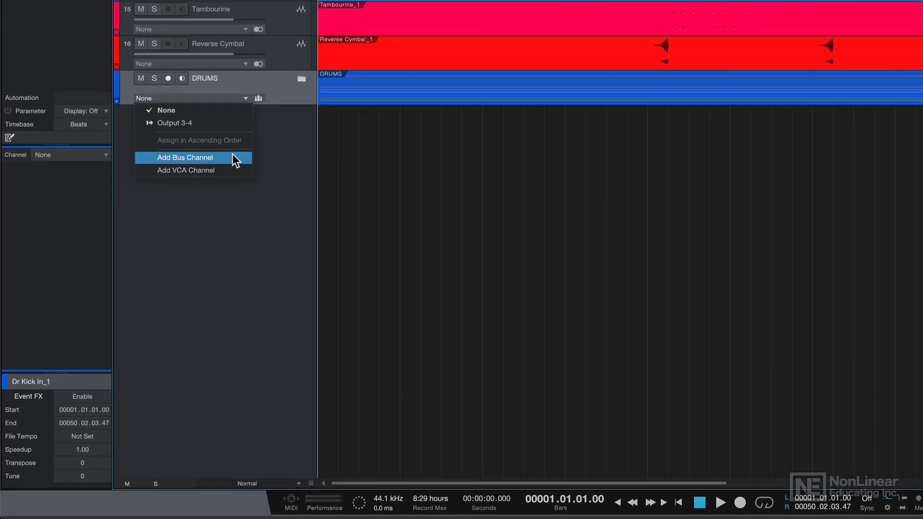
- Add a DRUMS bus channel at -3 dB and show the mixer with all channels
{"action": "left_click", "coordinate": [187, 157]}
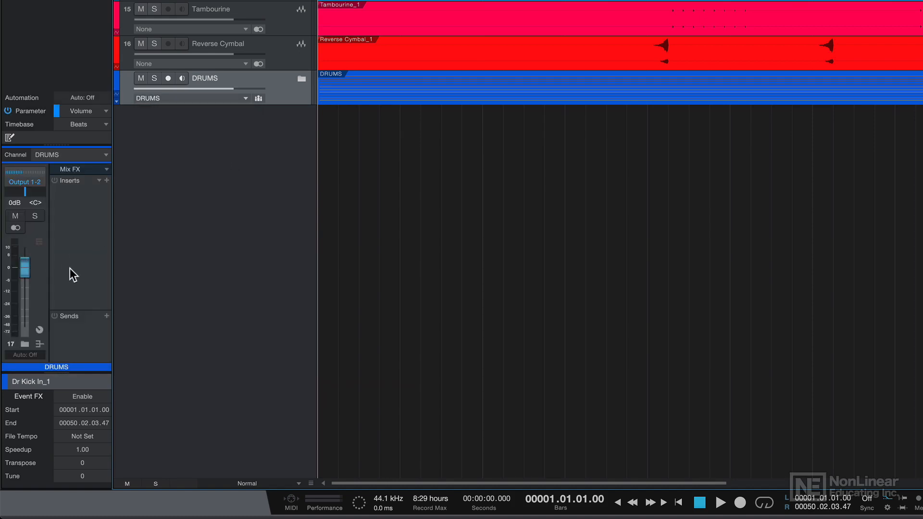
{"action": "left_click_drag", "start_coordinate": [24, 268], "coordinate": [25, 279]}
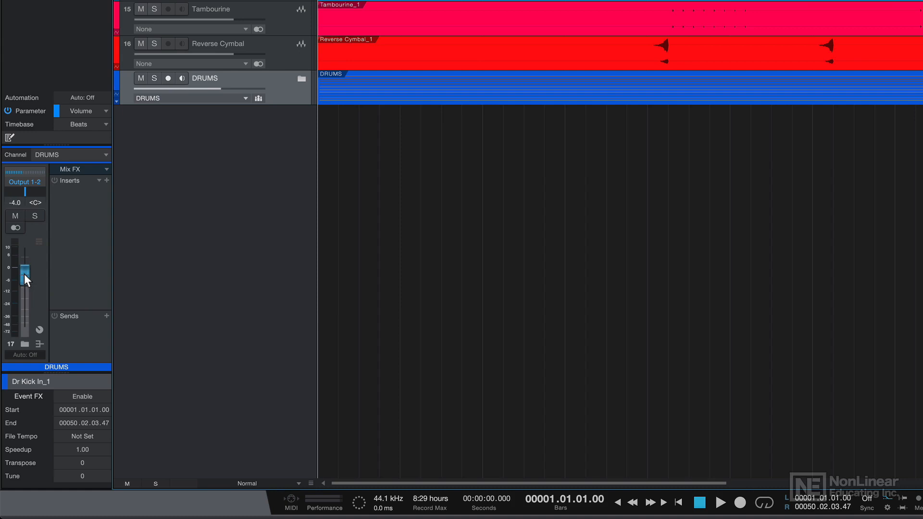
{"action": "left_click_drag", "start_coordinate": [26, 280], "coordinate": [26, 270]}
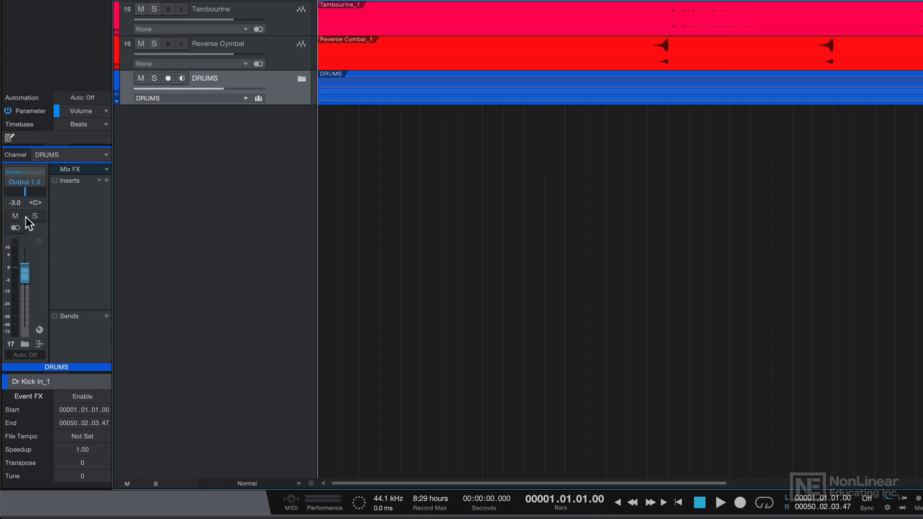
{"action": "mouse_move", "coordinate": [88, 212]}
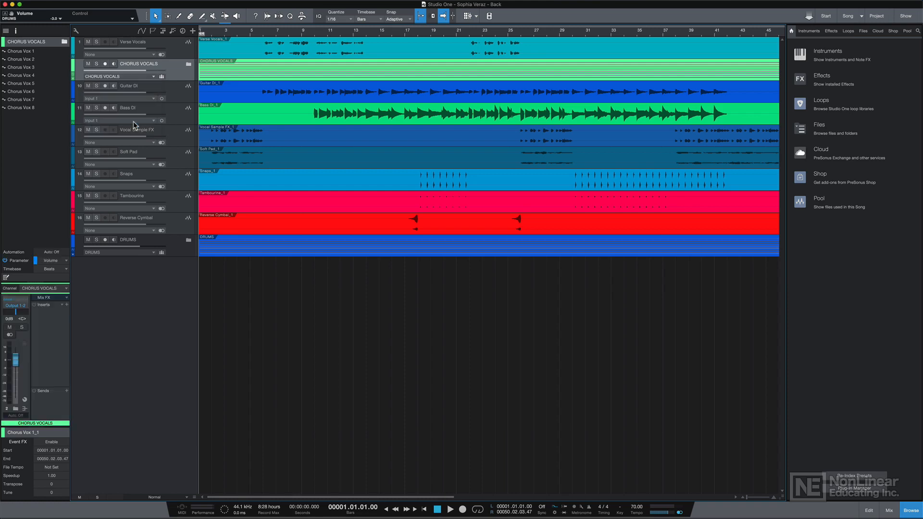
{"action": "left_click", "coordinate": [889, 510]}
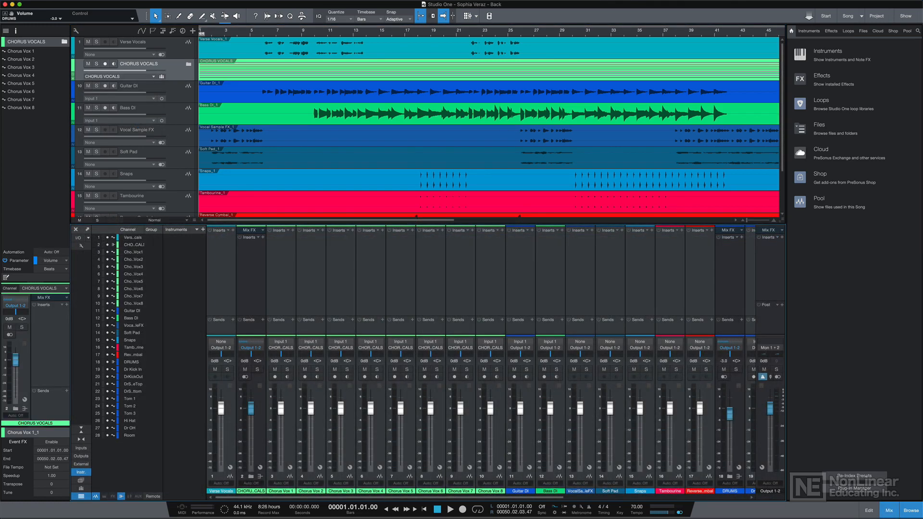